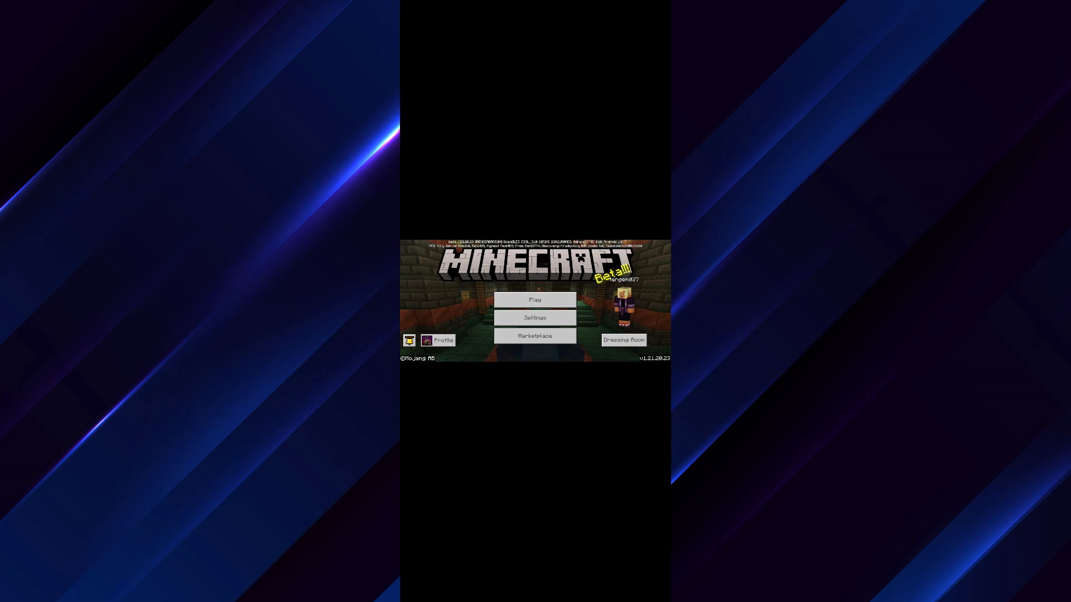
Step: Leave the Minecraft title screen and go to xbox.com's Privacy & online safety settings
left_click(535, 318)
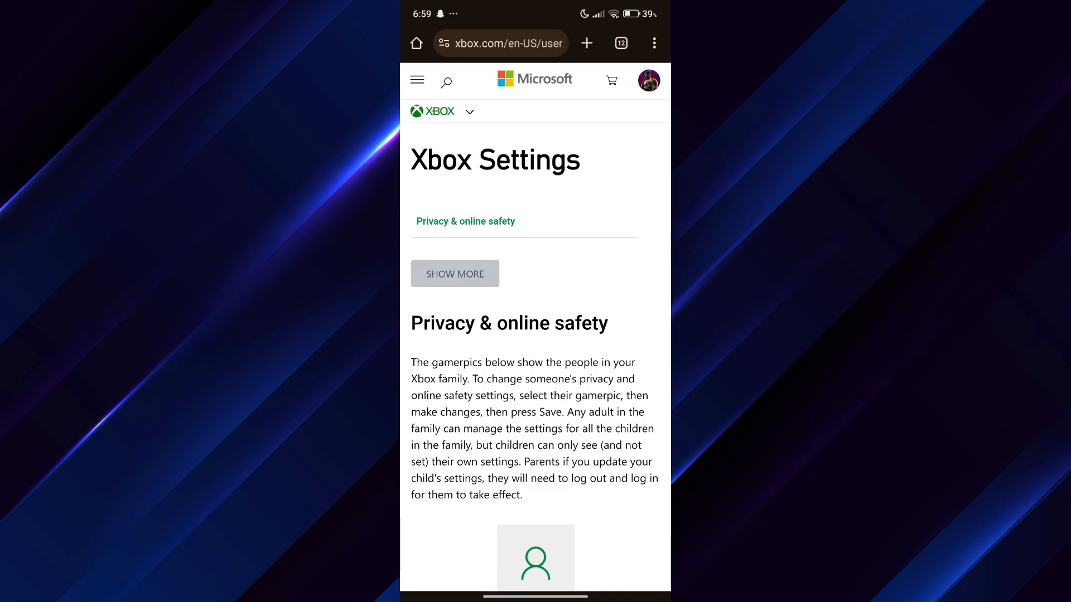
Step: Sign out of the Microsoft account from the xbox.com profile card
left_click(648, 81)
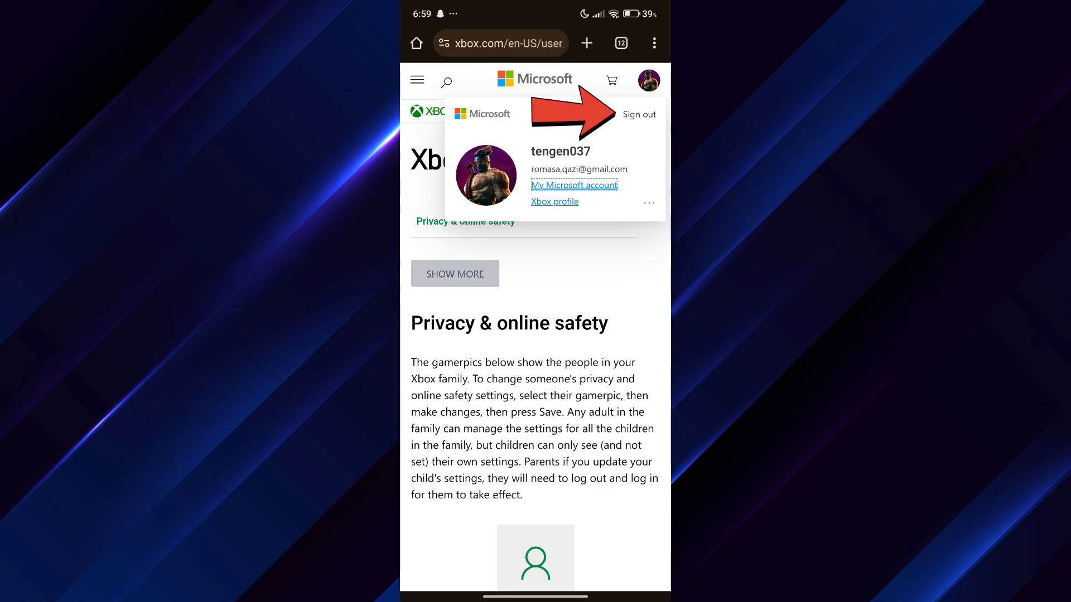
left_click(638, 114)
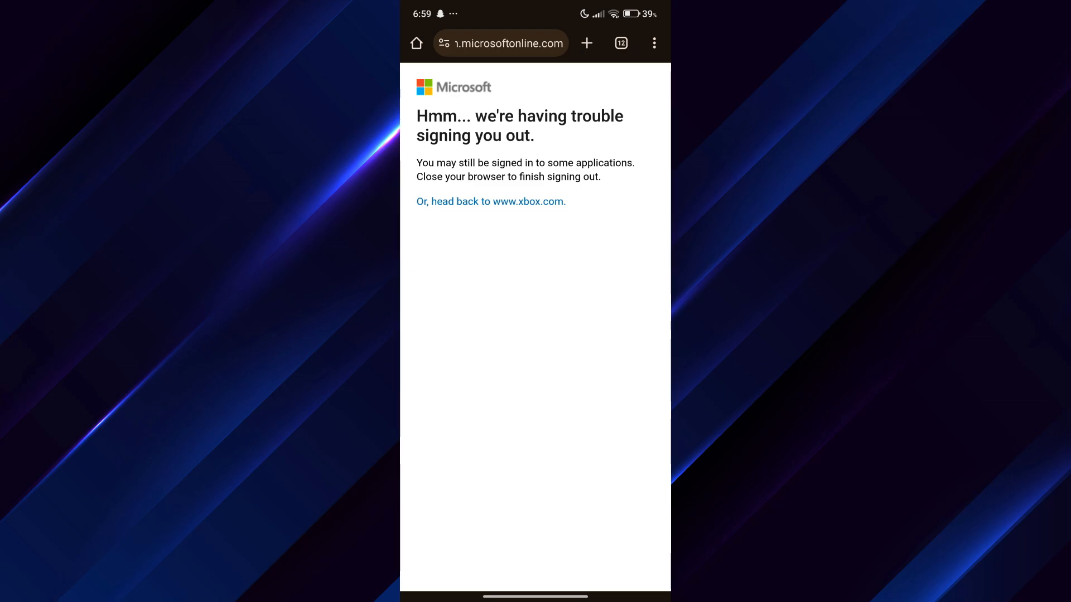
Step: Enter the account email on the Minecraft sign-in page and continue to the password step
left_click(522, 200)
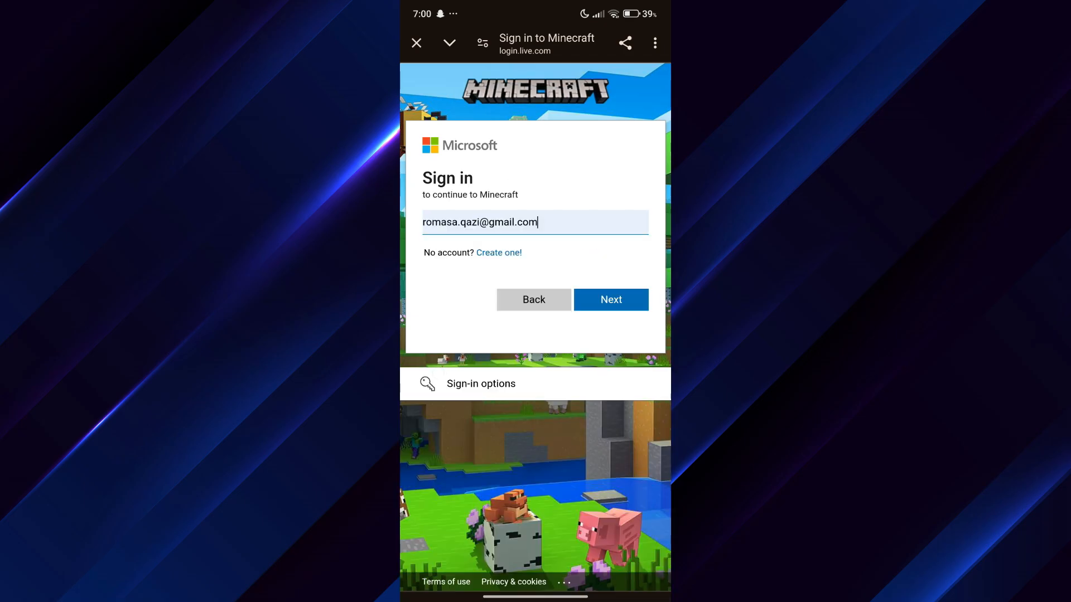
left_click(610, 299)
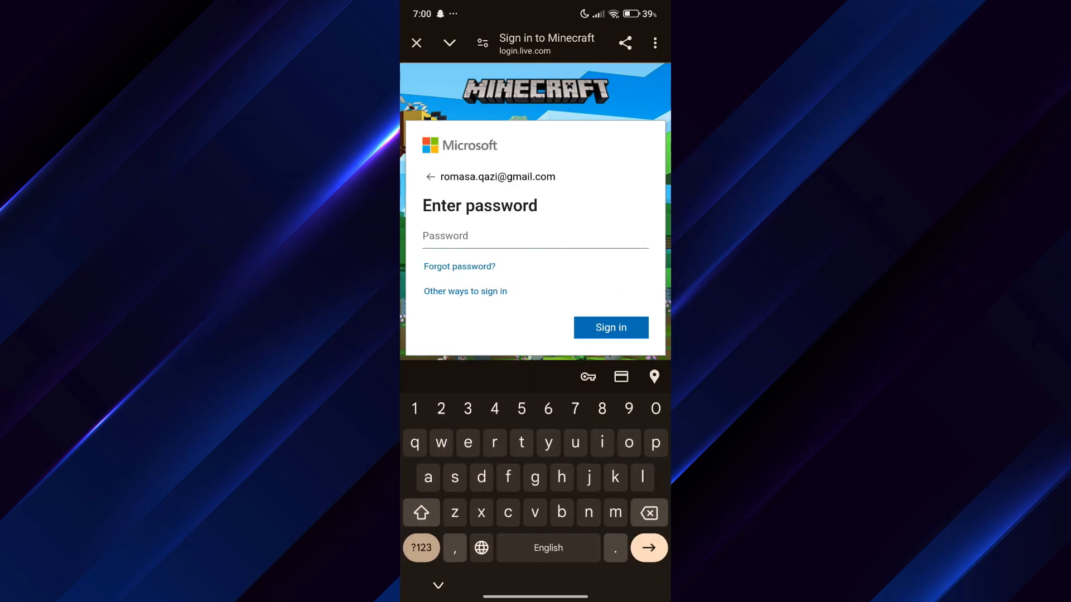